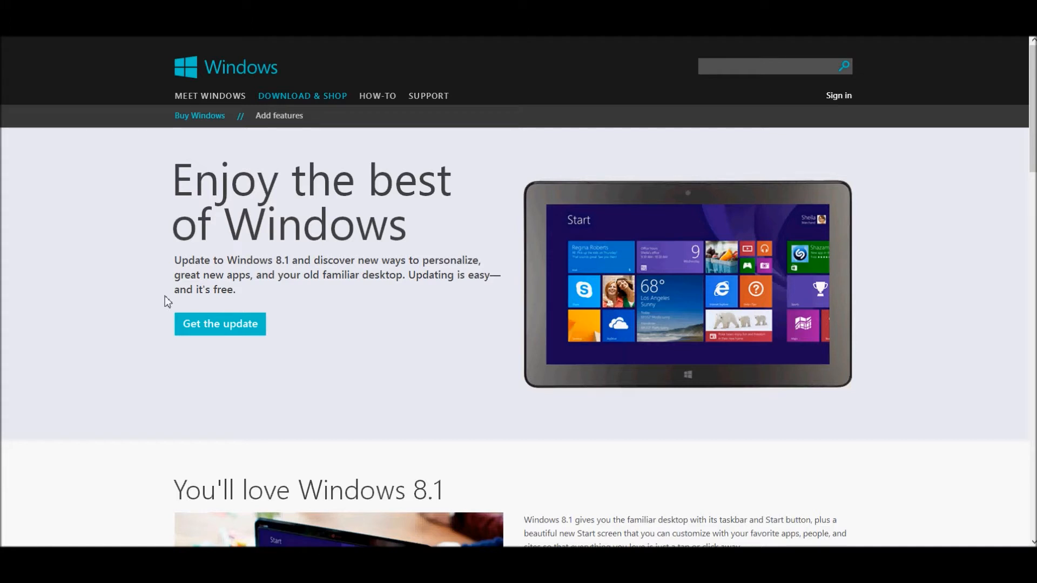
- Expand the reason listing unsupported editions: Windows 8 Enterprise, KMS-activated Pro and MSDN ISO
scroll(down, 3)
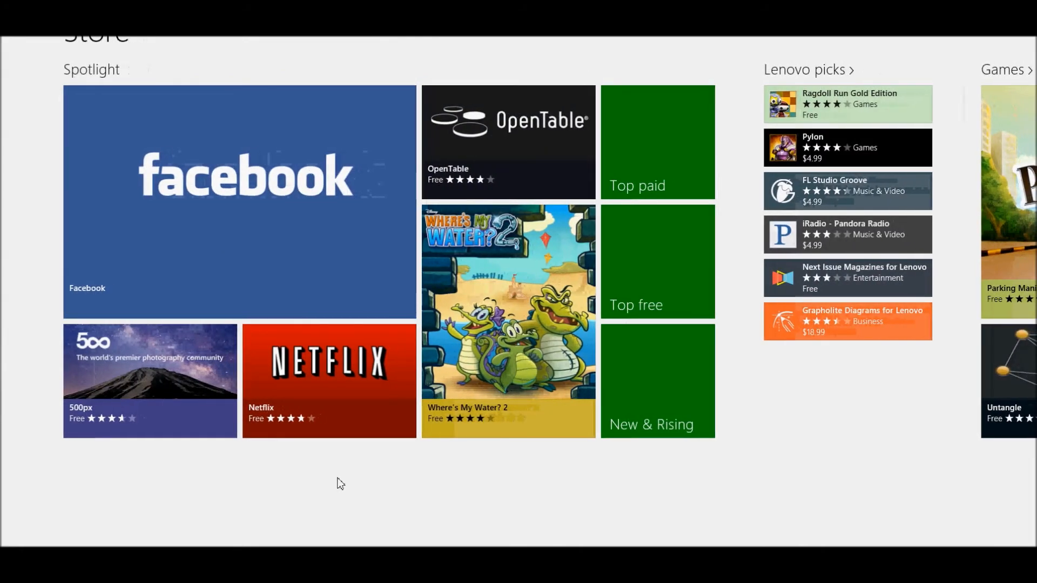
mouse_move(739, 87)
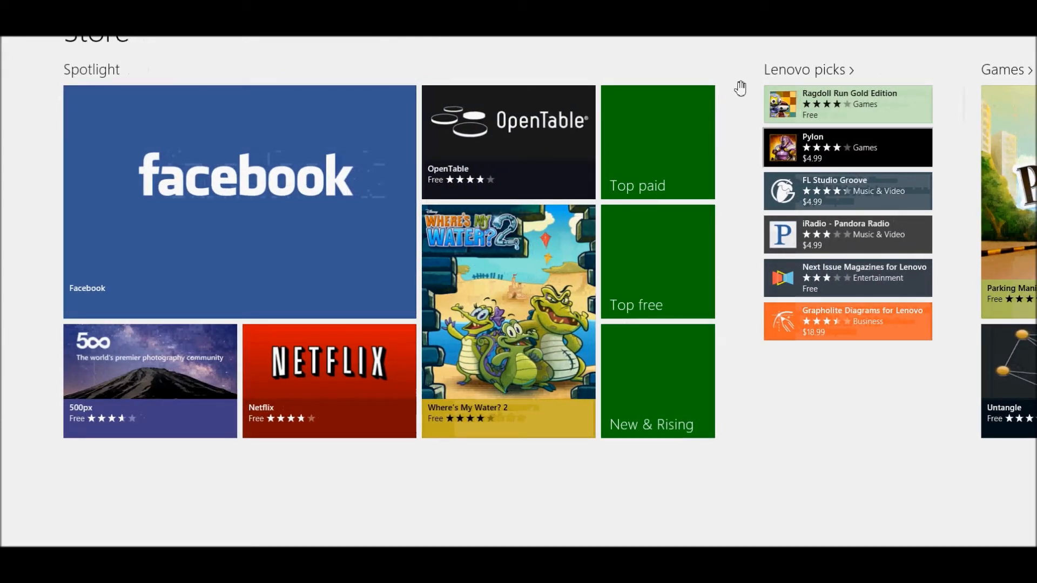
mouse_move(480, 393)
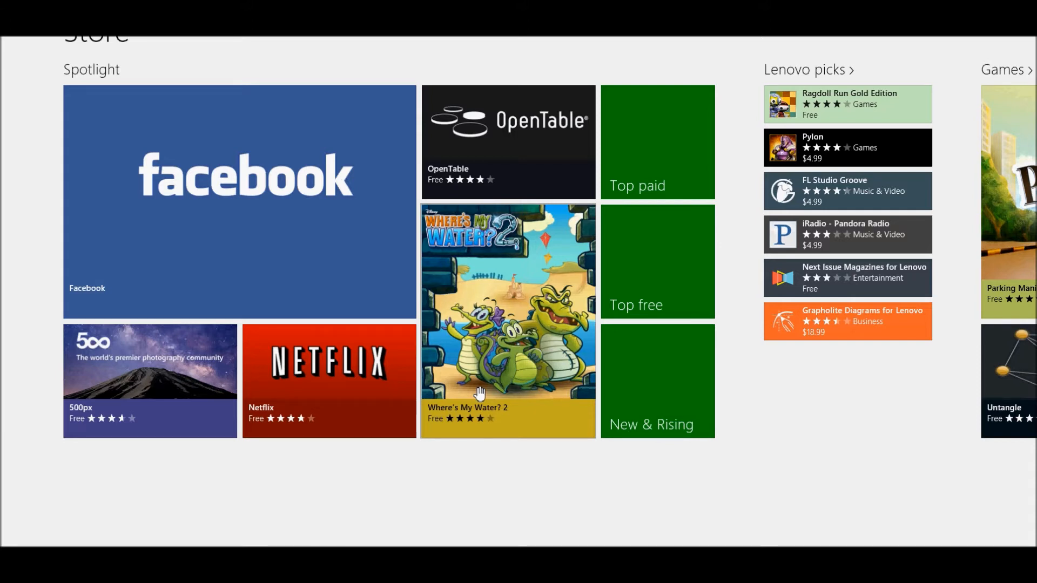
mouse_move(343, 52)
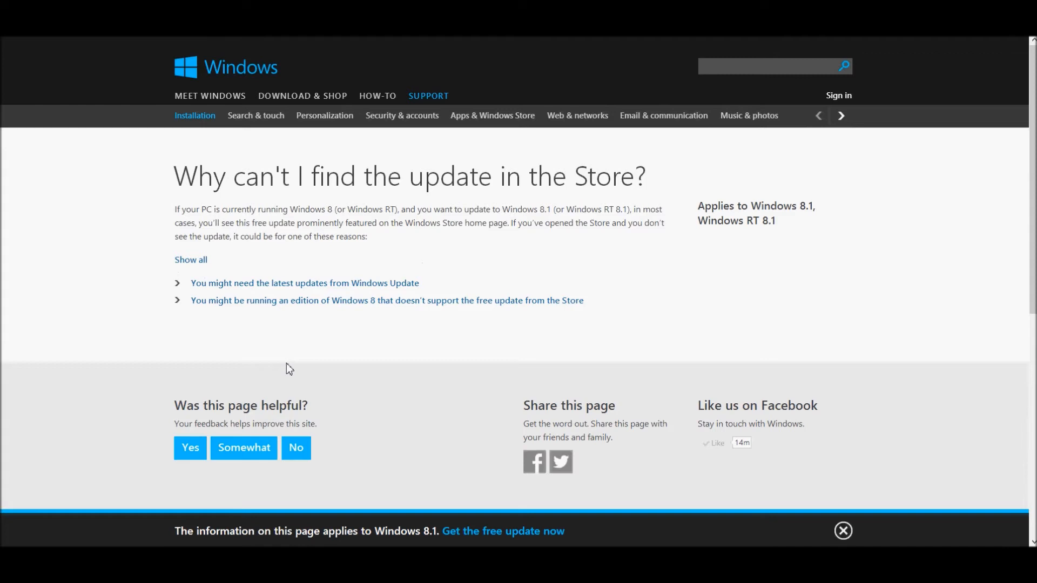
mouse_move(269, 318)
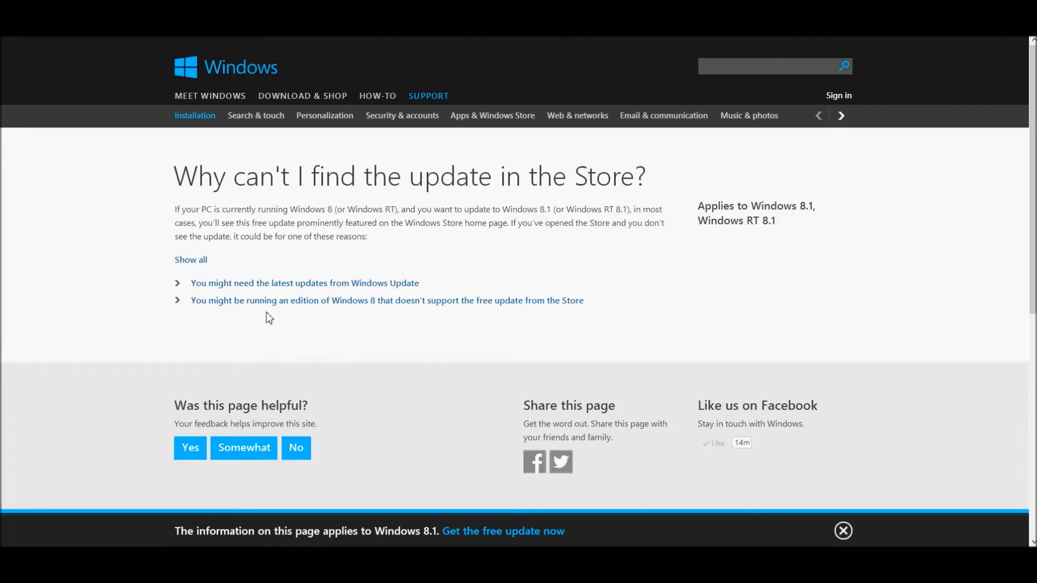
mouse_move(284, 305)
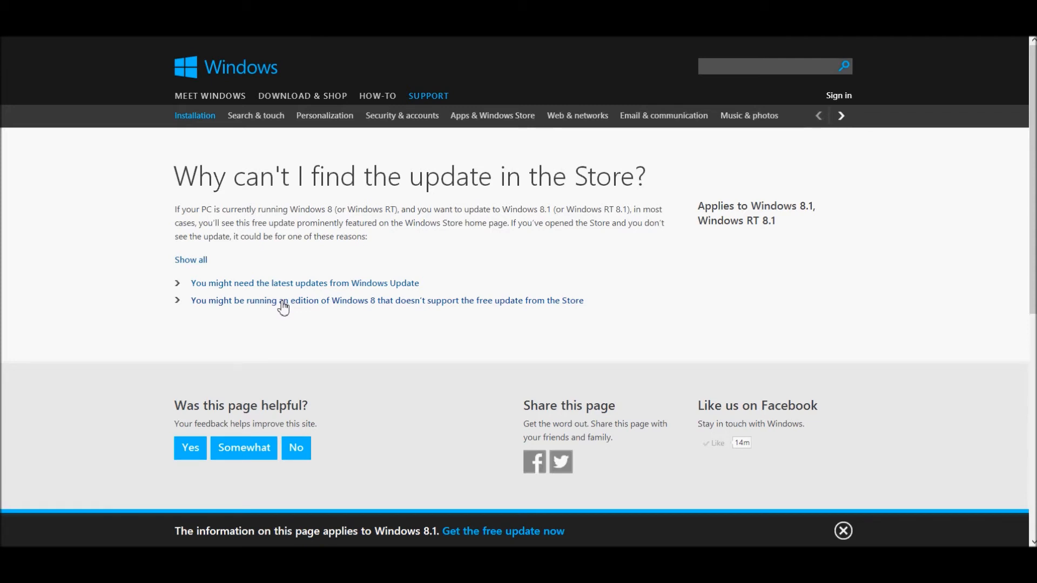
mouse_move(458, 307)
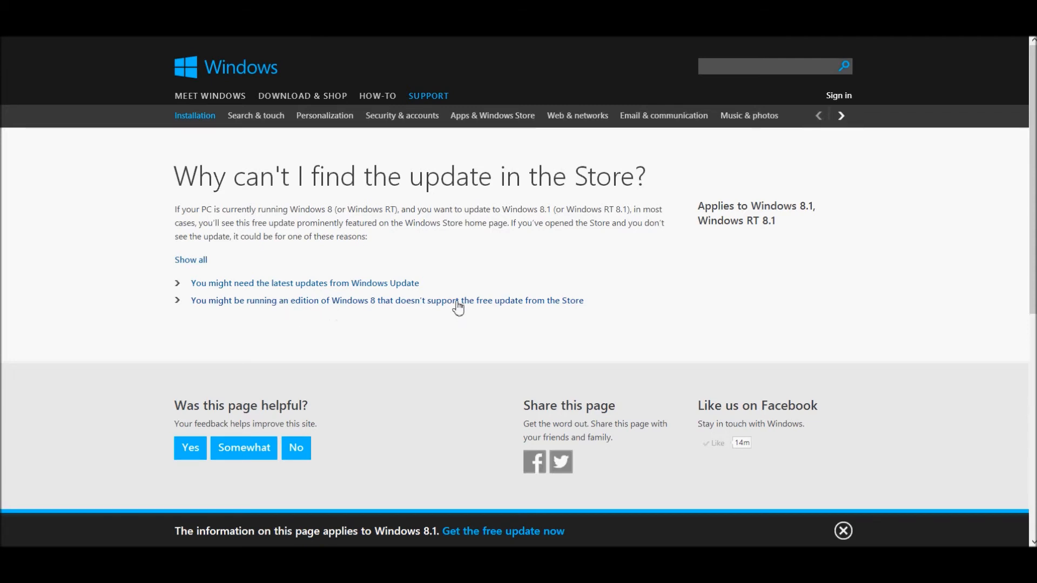
click(387, 300)
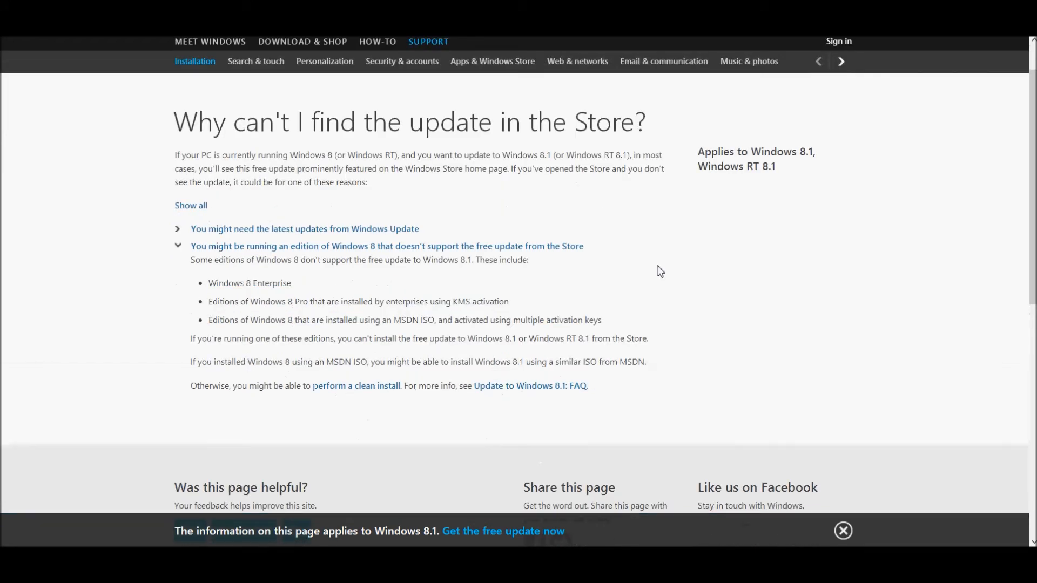
mouse_move(266, 319)
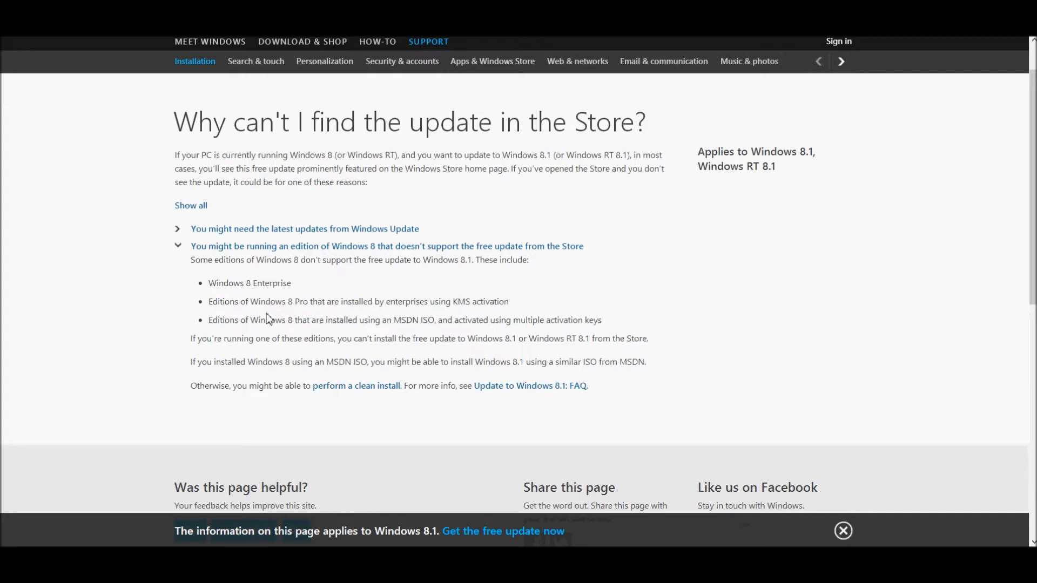
mouse_move(350, 377)
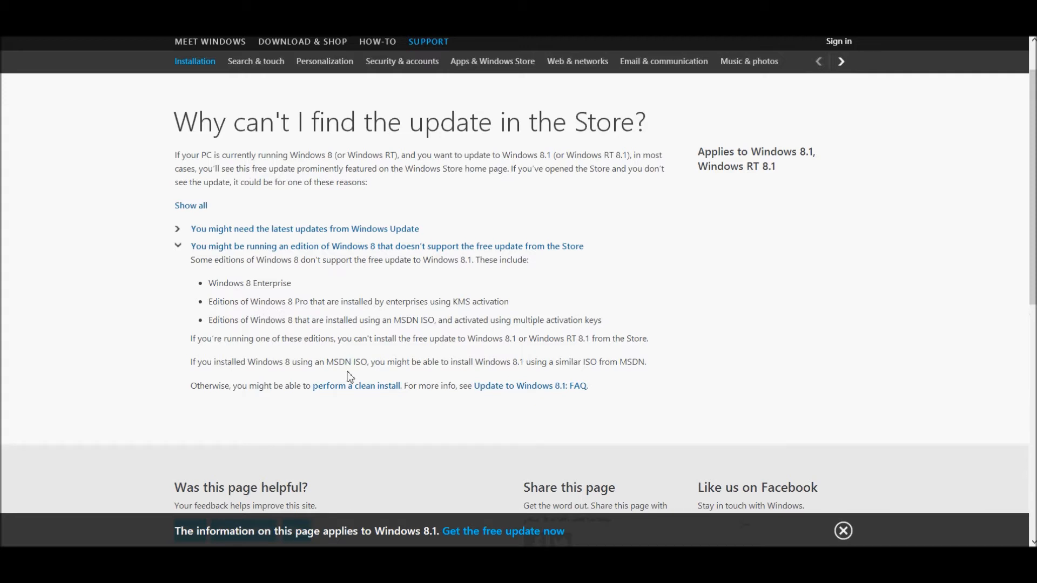
mouse_move(473, 306)
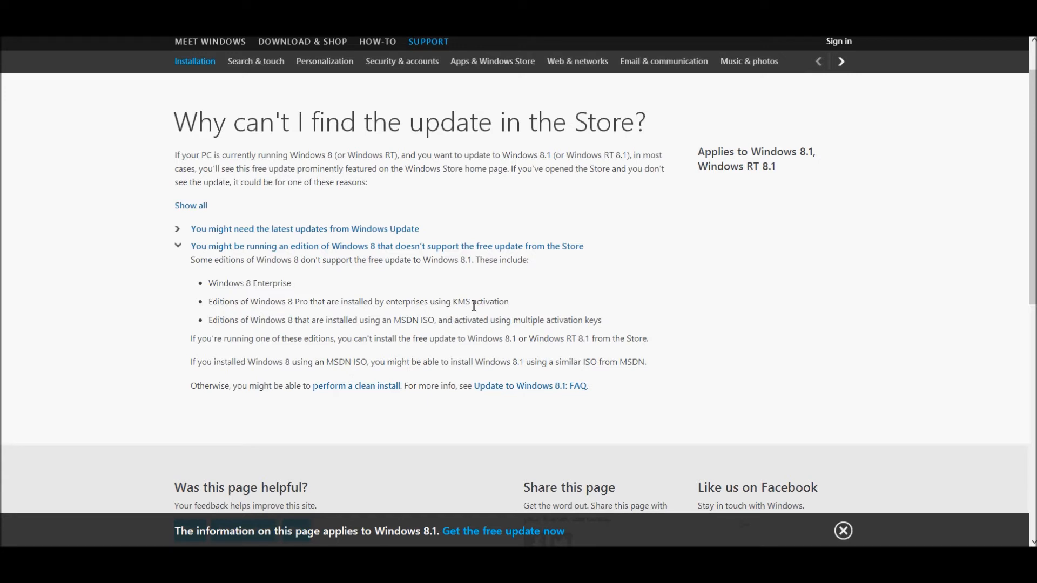
mouse_move(429, 337)
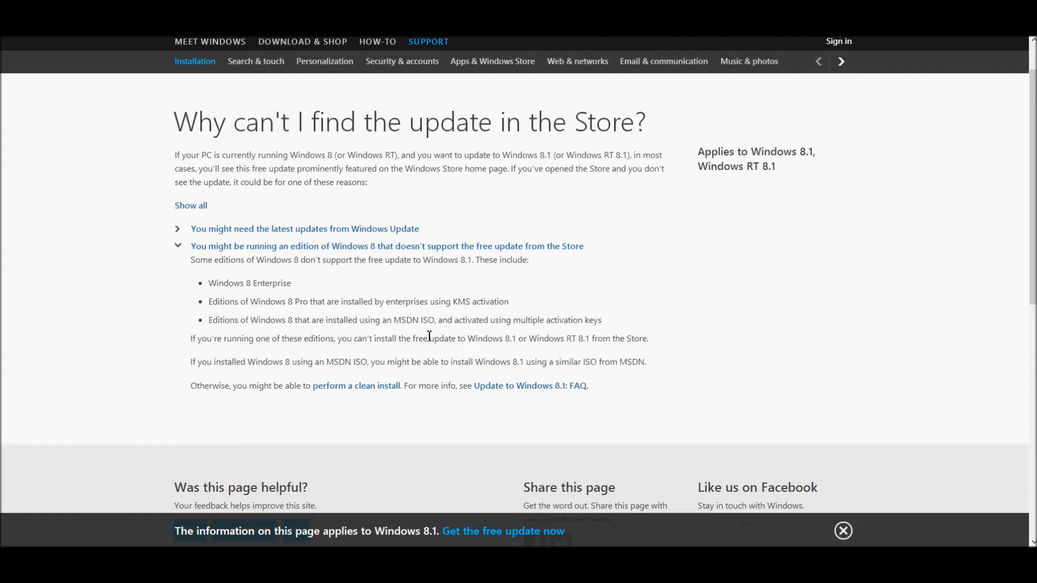
mouse_move(382, 287)
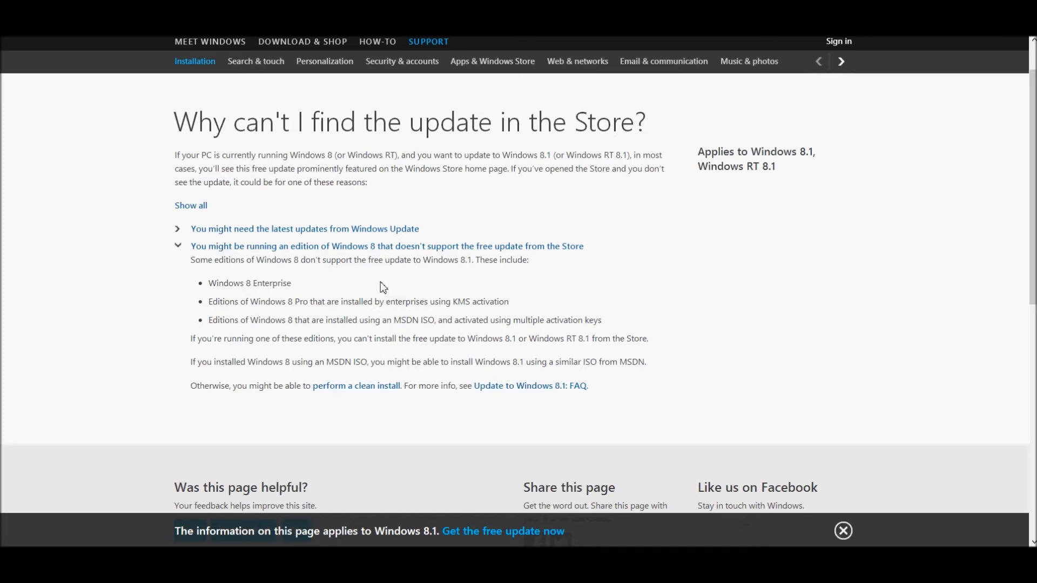
mouse_move(355, 251)
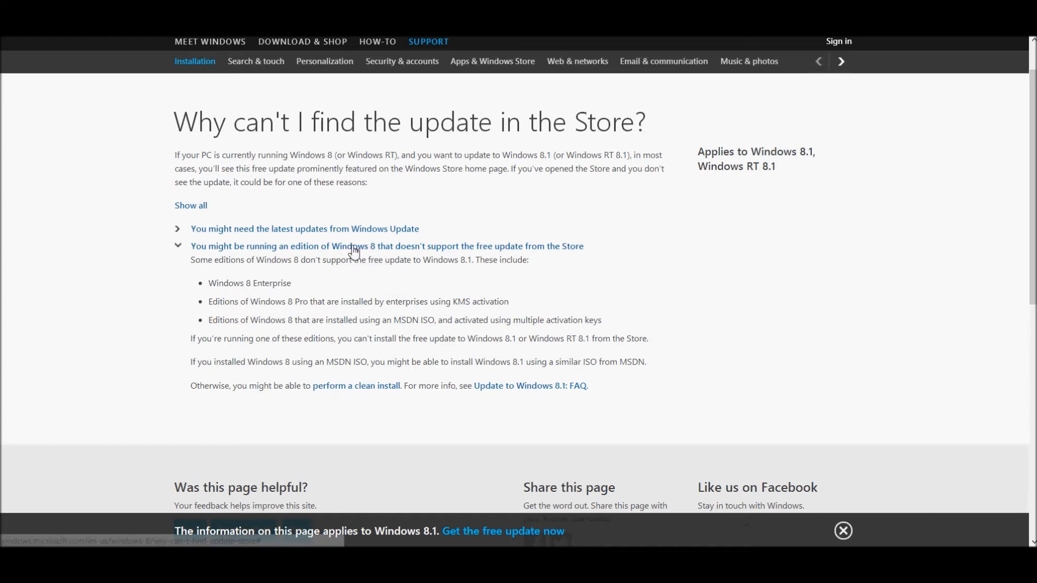
- Expand 'You might need the latest updates from Windows Update' and reach the KB 2871839 install steps
click(304, 229)
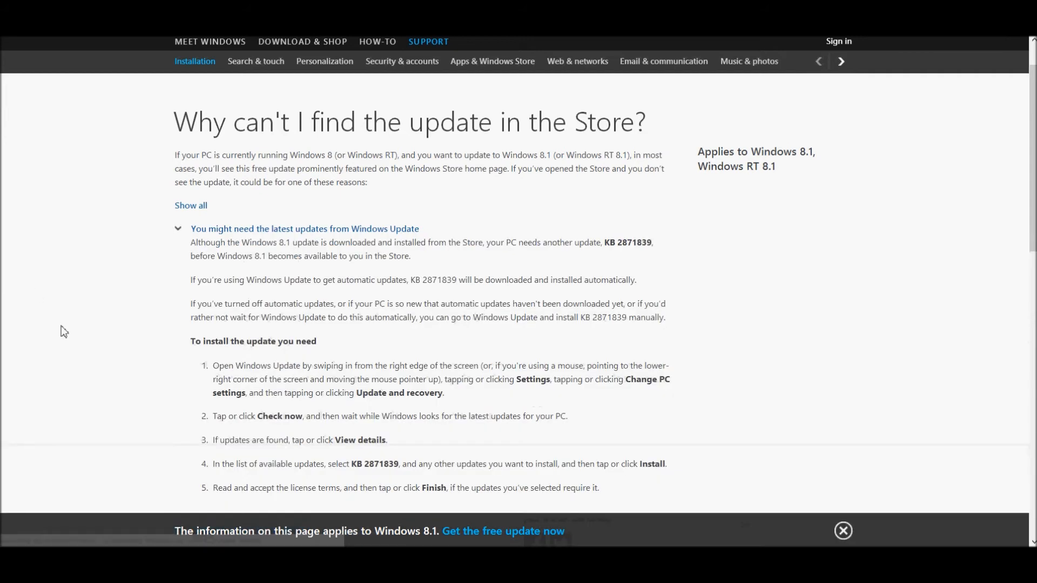
scroll(down, 3)
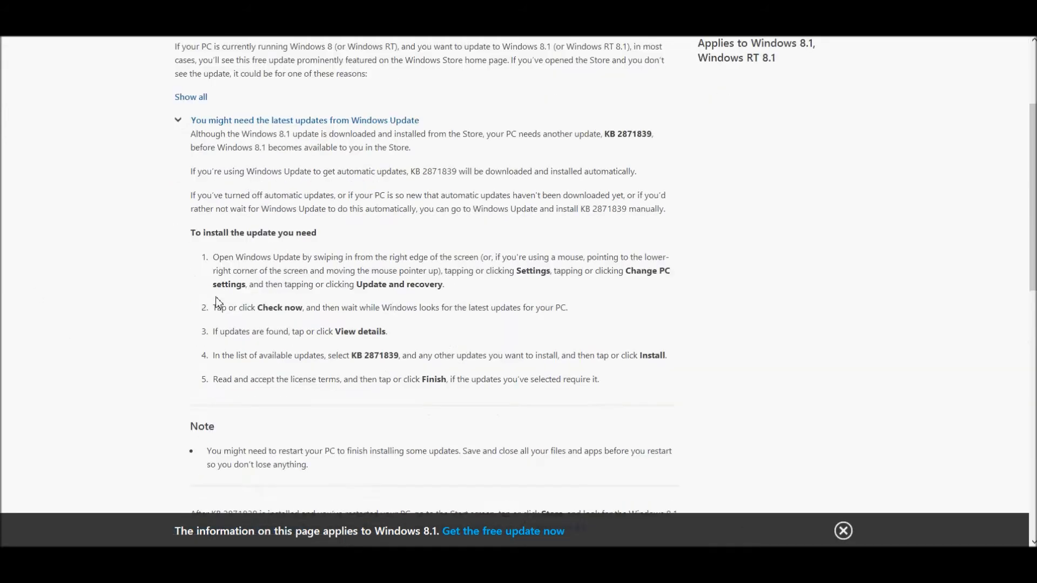
mouse_move(612, 140)
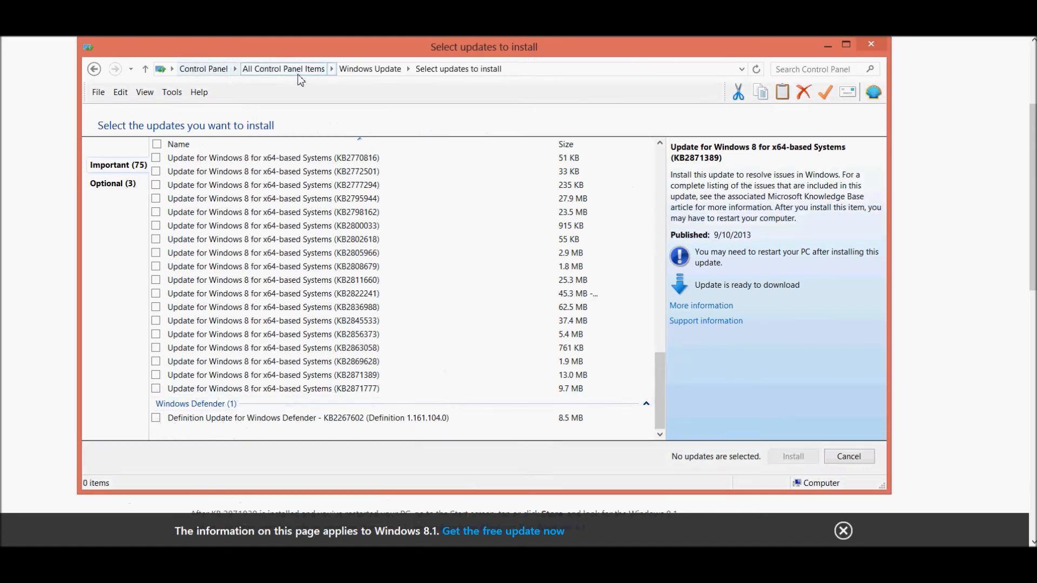
mouse_move(369, 79)
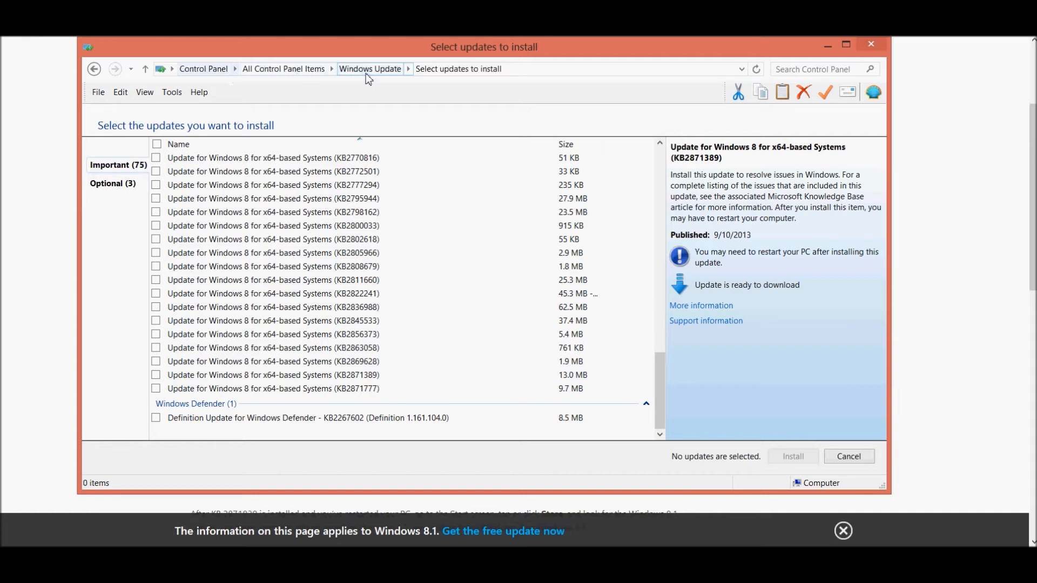
mouse_move(449, 100)
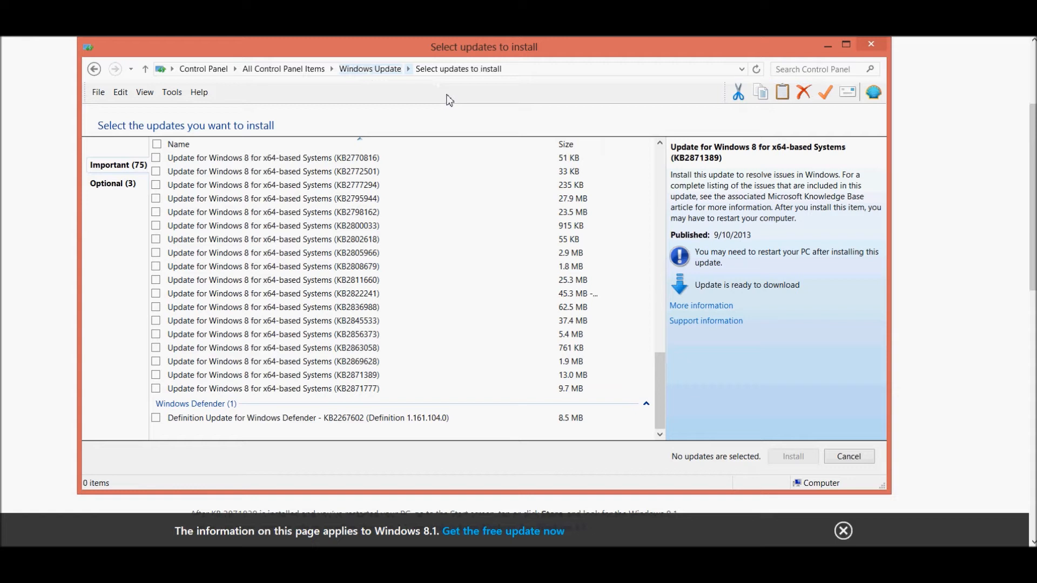
mouse_move(132, 170)
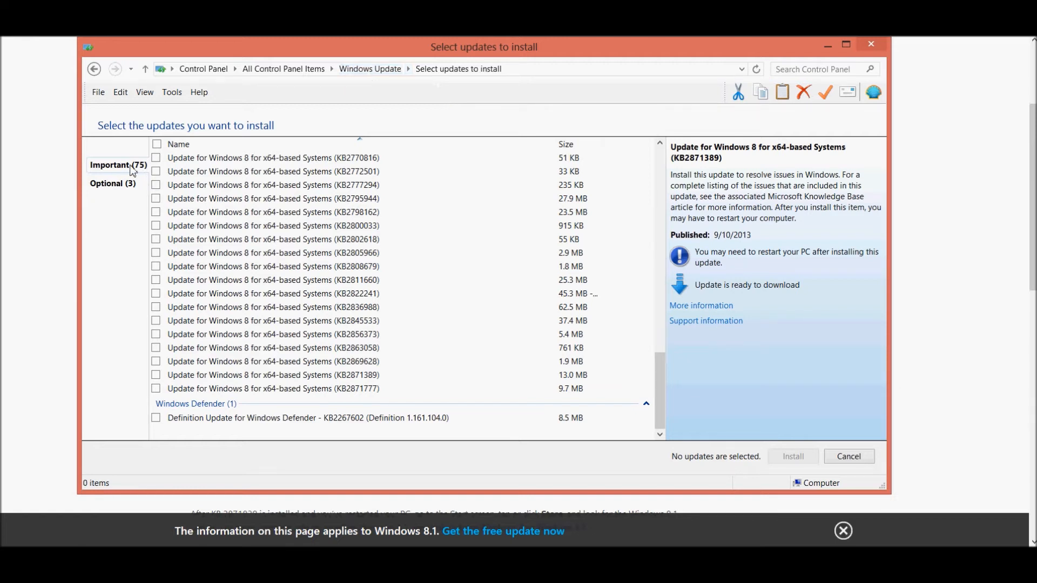
mouse_move(381, 349)
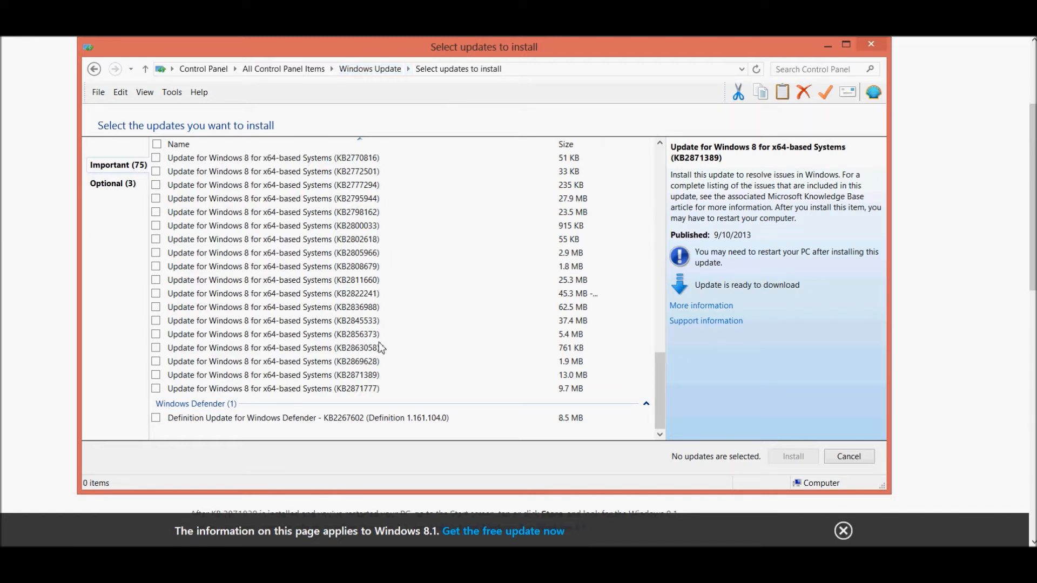
- Select the 'Update for Windows 8 for x64-based Systems (KB2871389)' row among the 75 important updates
click(271, 374)
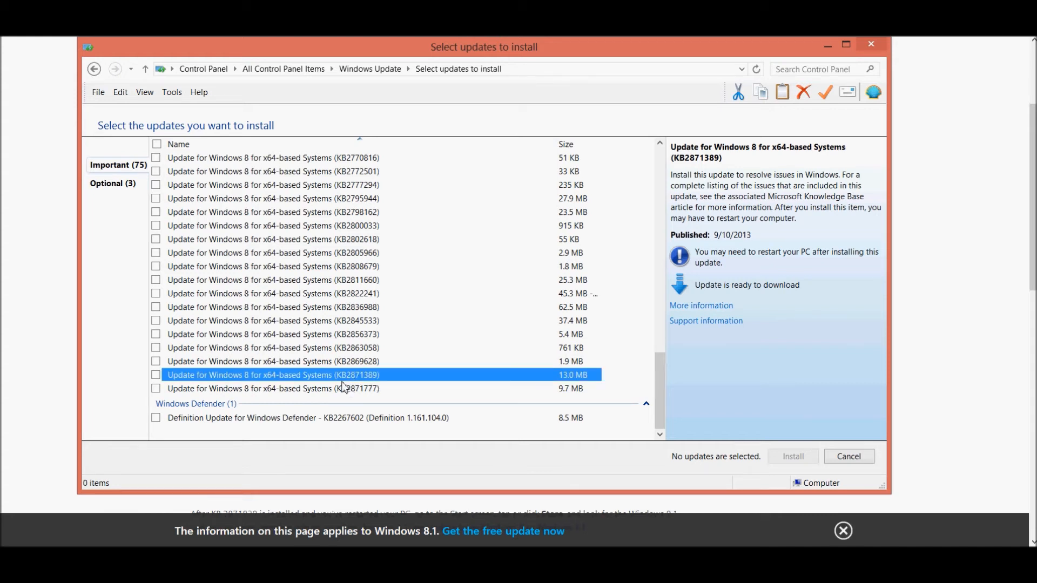
mouse_move(371, 388)
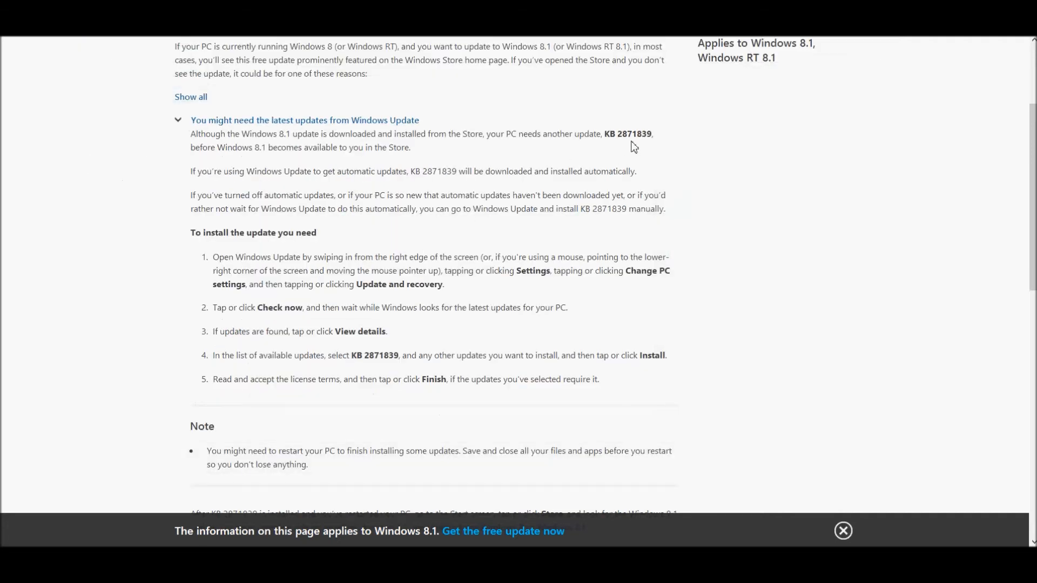
mouse_move(635, 140)
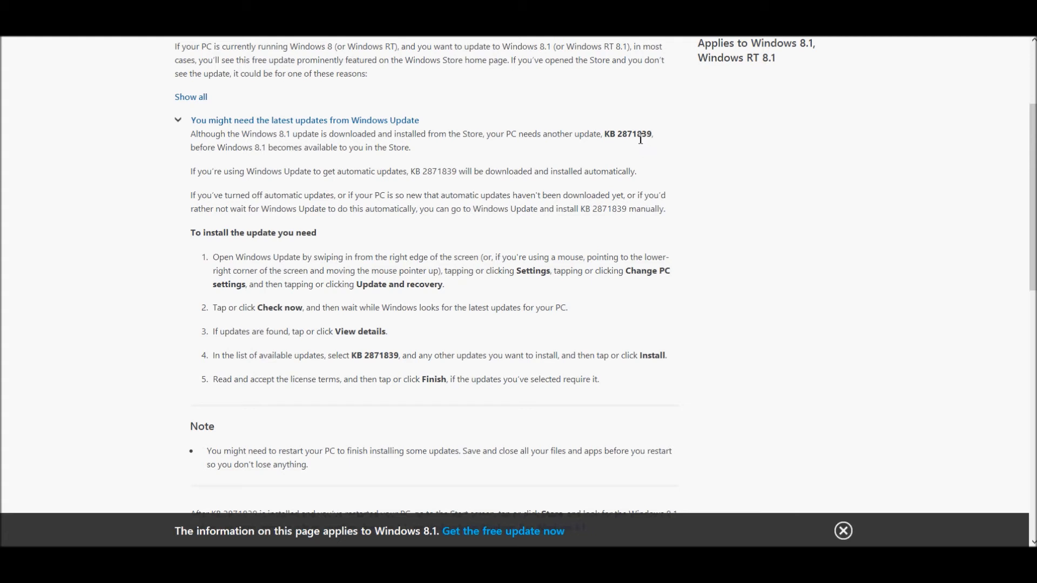
mouse_move(641, 139)
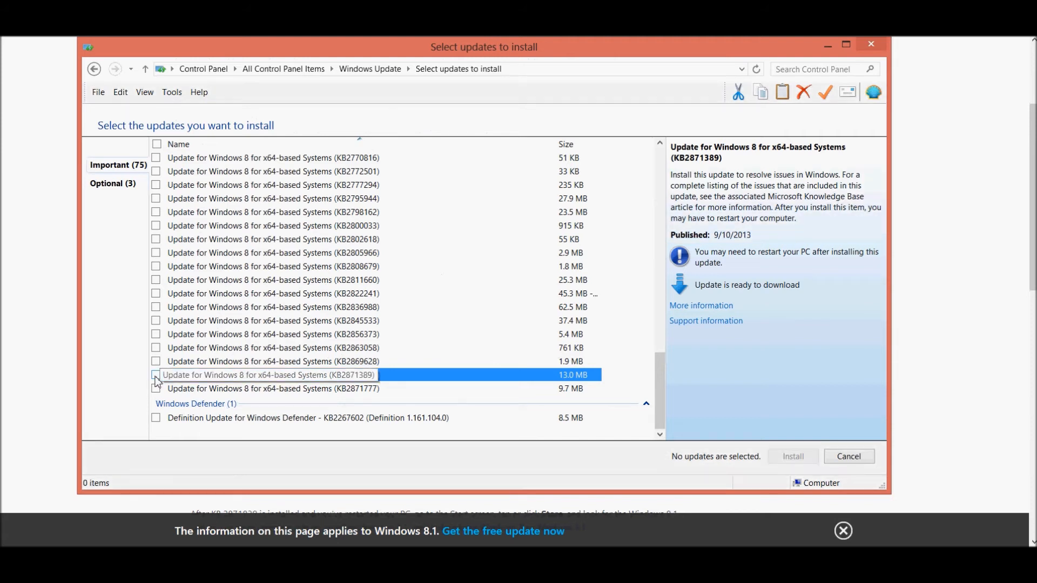
- Check KB2871389 (13.0 MB) for installation and bring up its Microsoft Support article
click(155, 375)
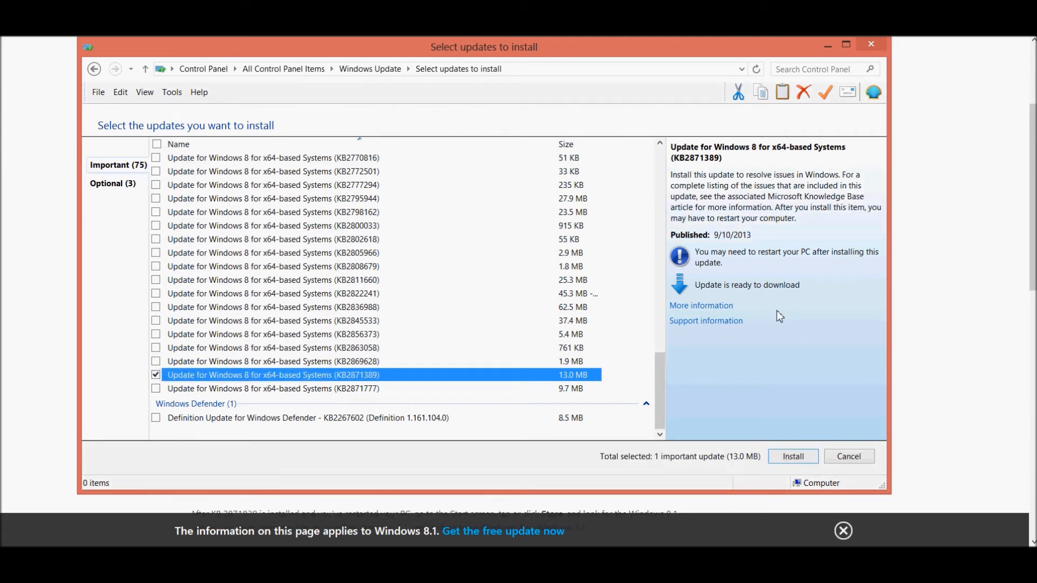
click(700, 305)
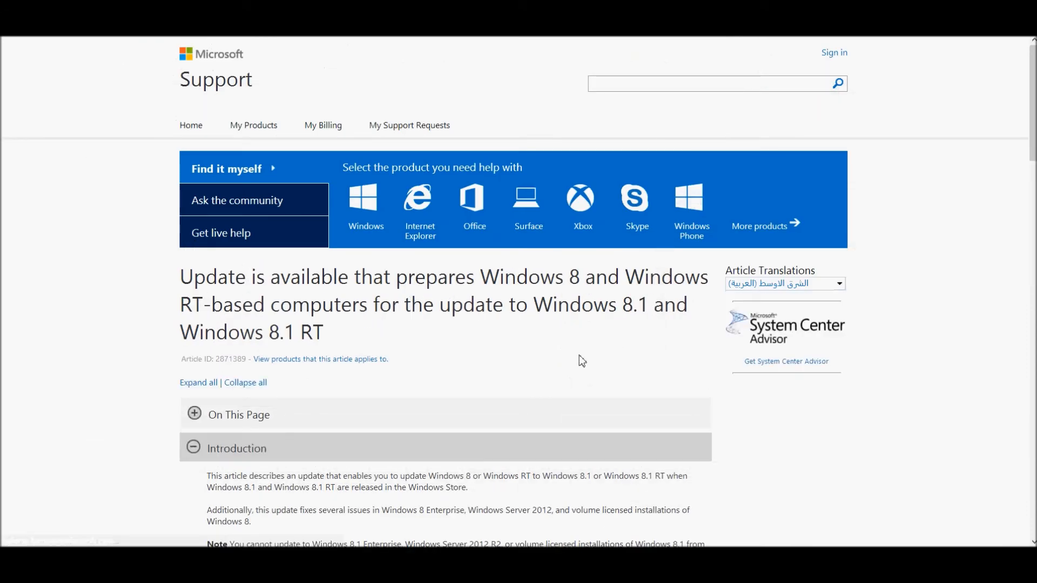
mouse_move(572, 349)
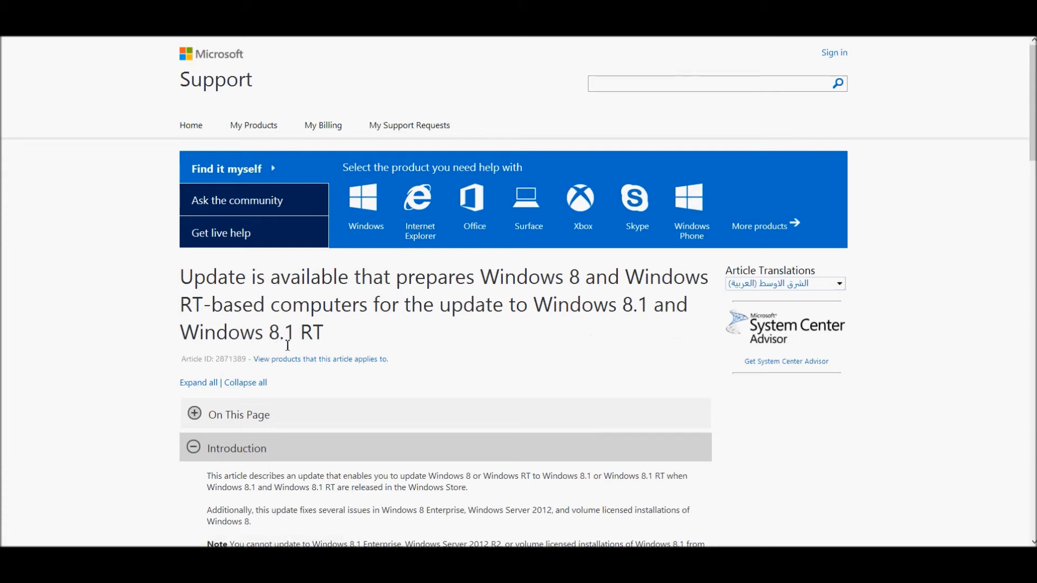
mouse_move(433, 337)
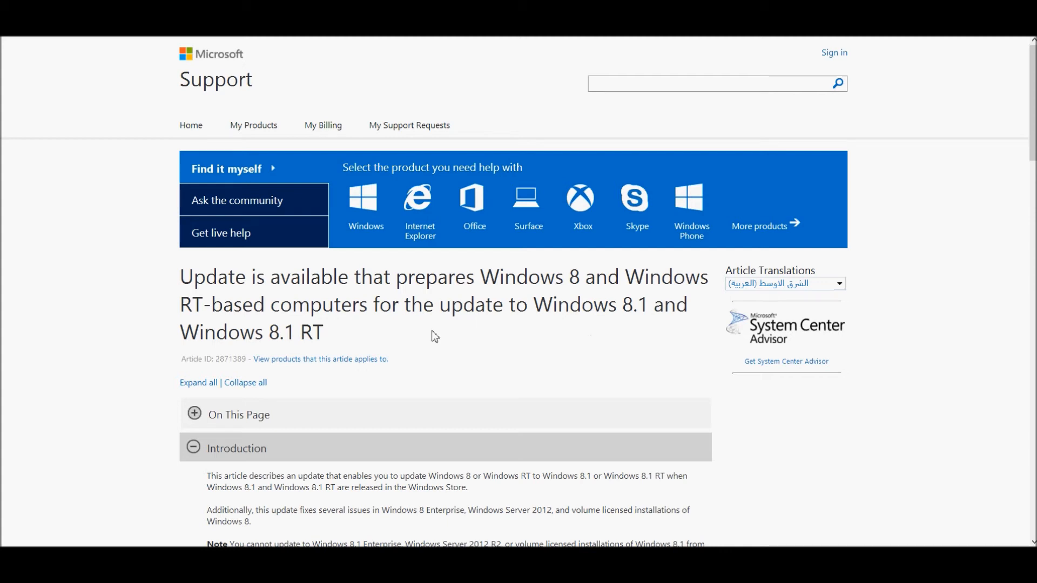
mouse_move(423, 319)
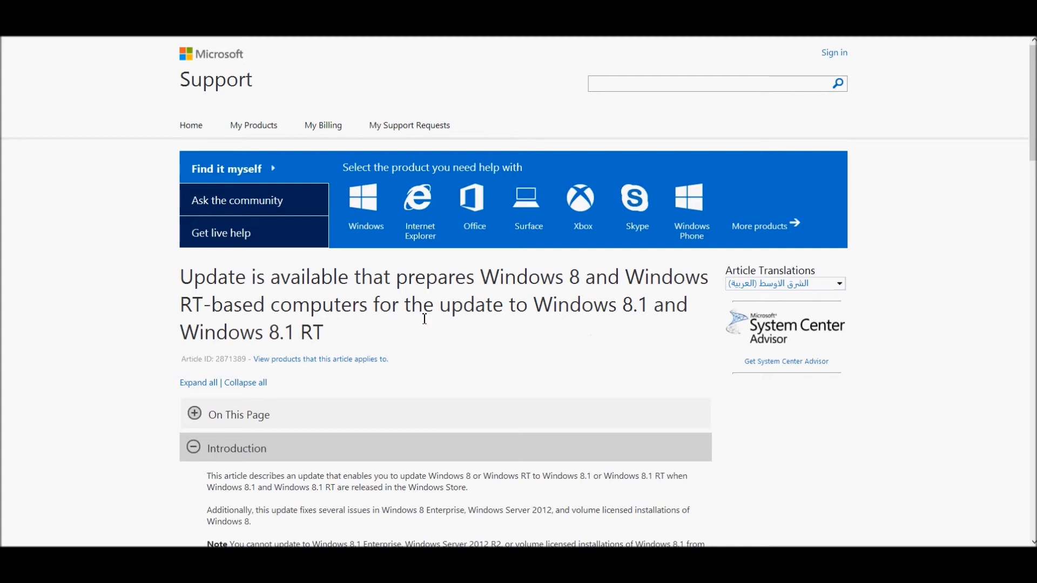
mouse_move(449, 329)
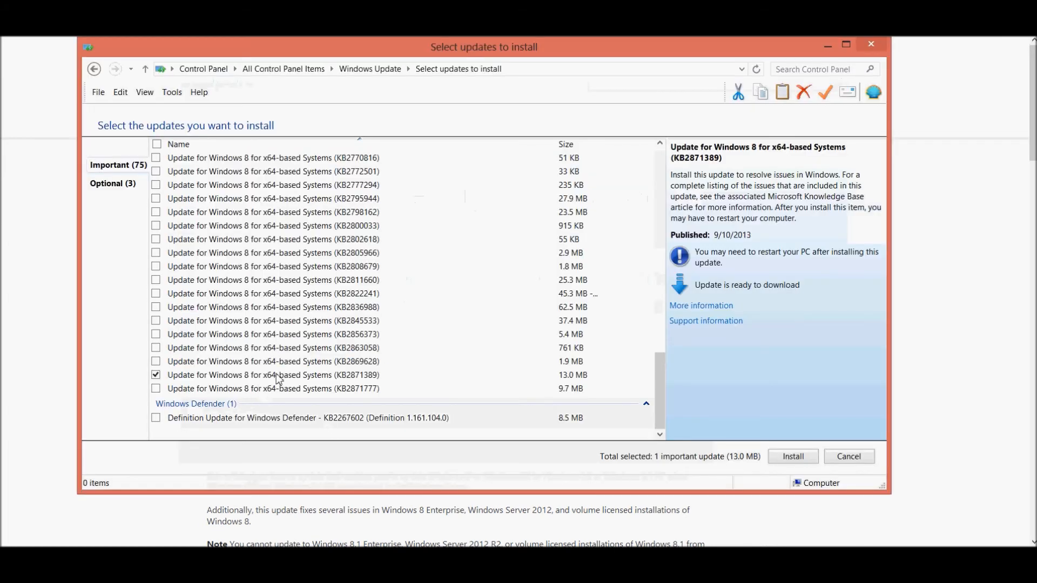
mouse_move(792, 456)
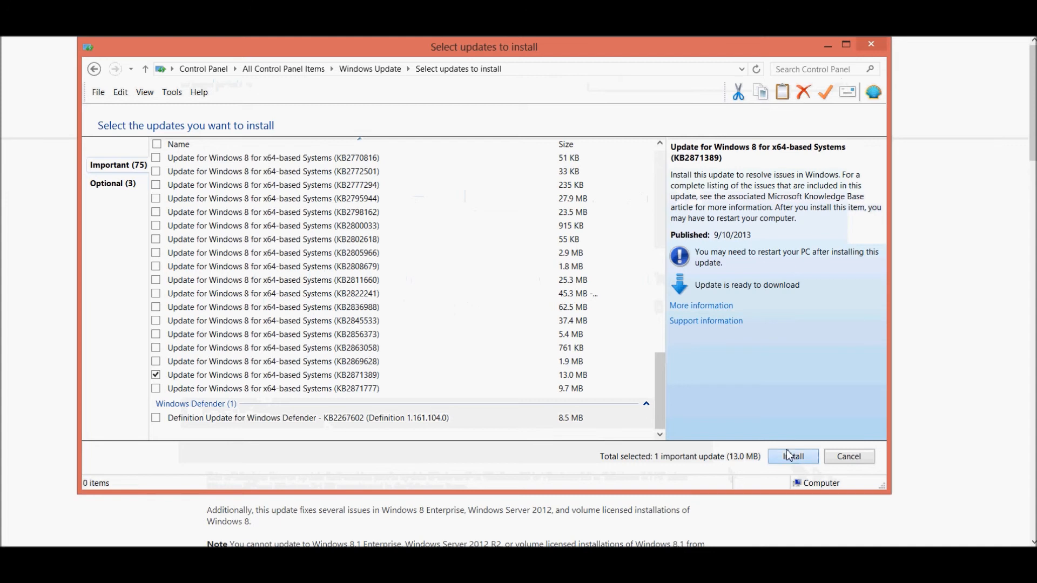
- Install the checked KB2871389 update so Windows Update asks for a restart
click(791, 455)
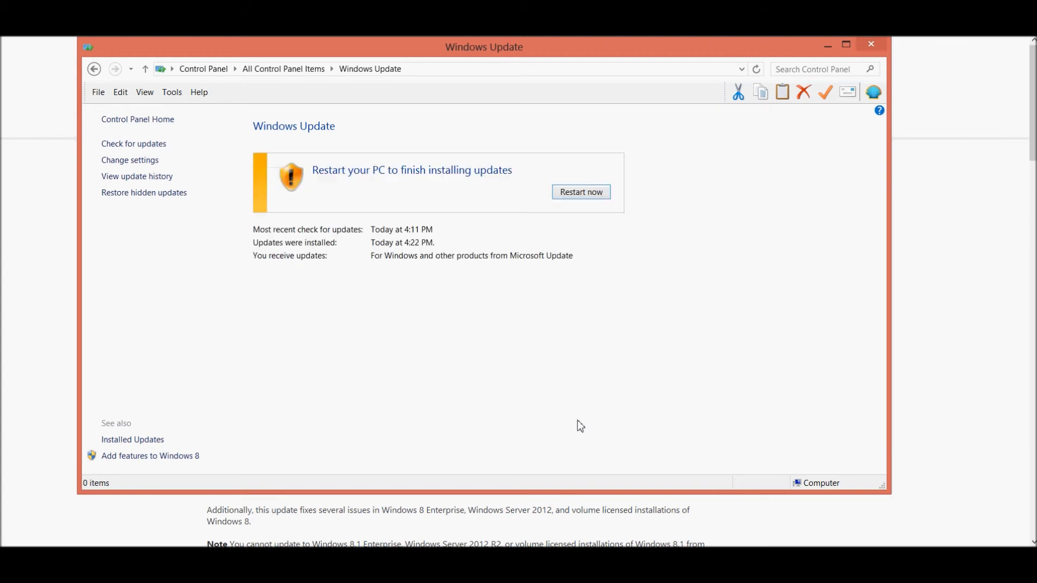
mouse_move(490, 357)
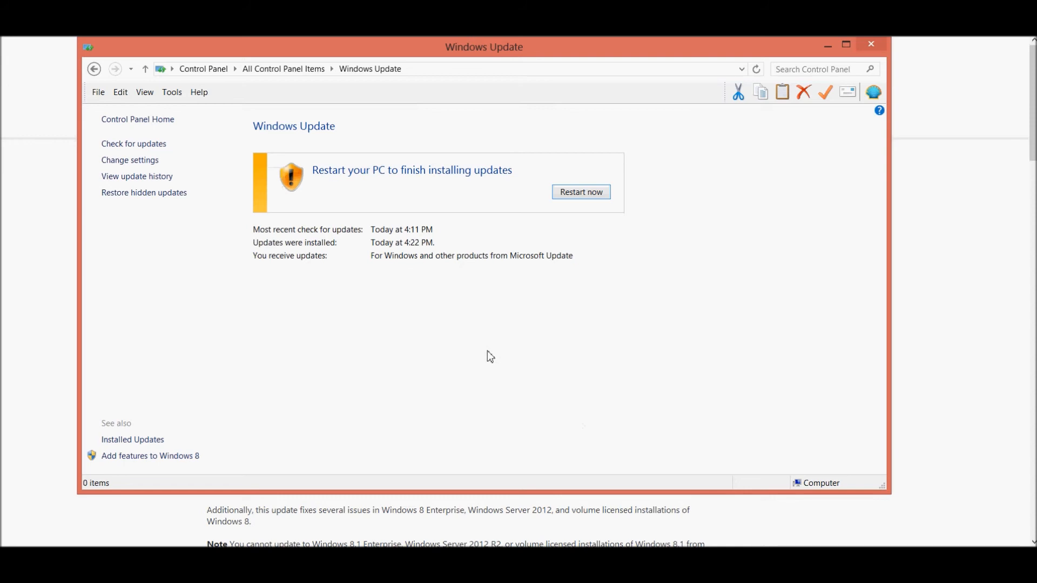
mouse_move(258, 381)
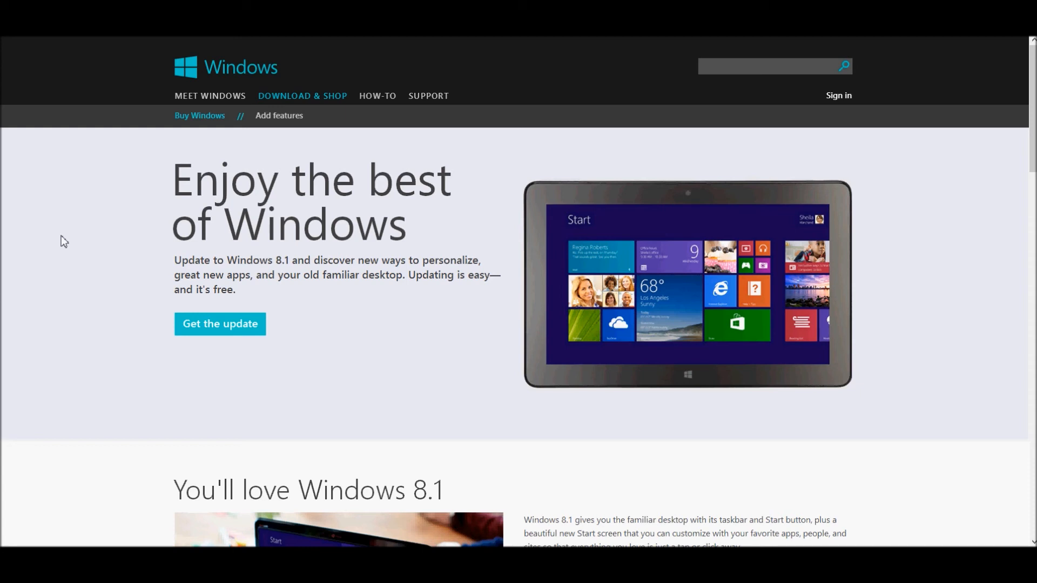
mouse_move(219, 324)
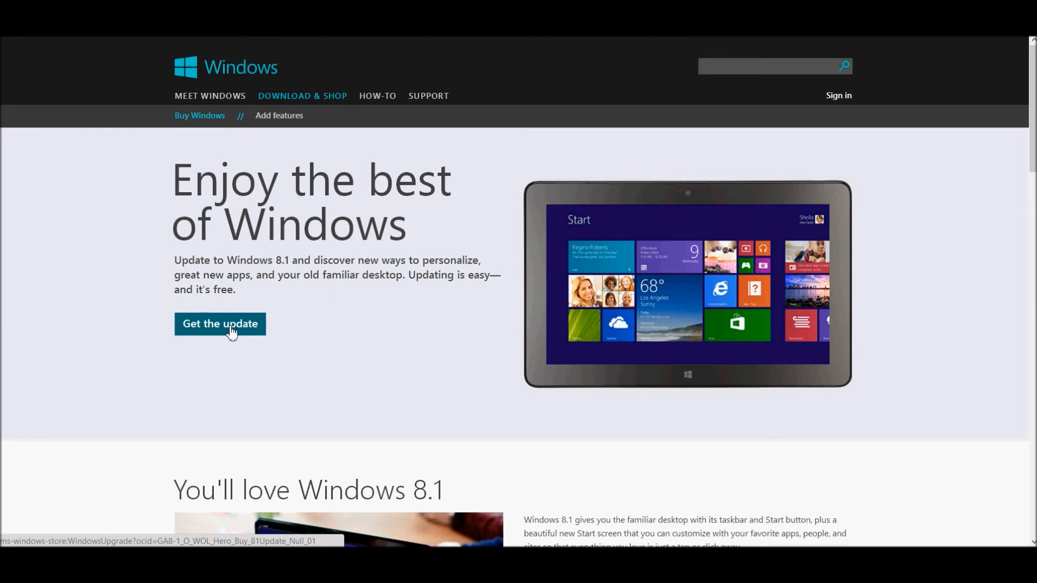
- Launch the Windows Store's free Windows 8.1 update page showing the 3.63 GB download
click(219, 324)
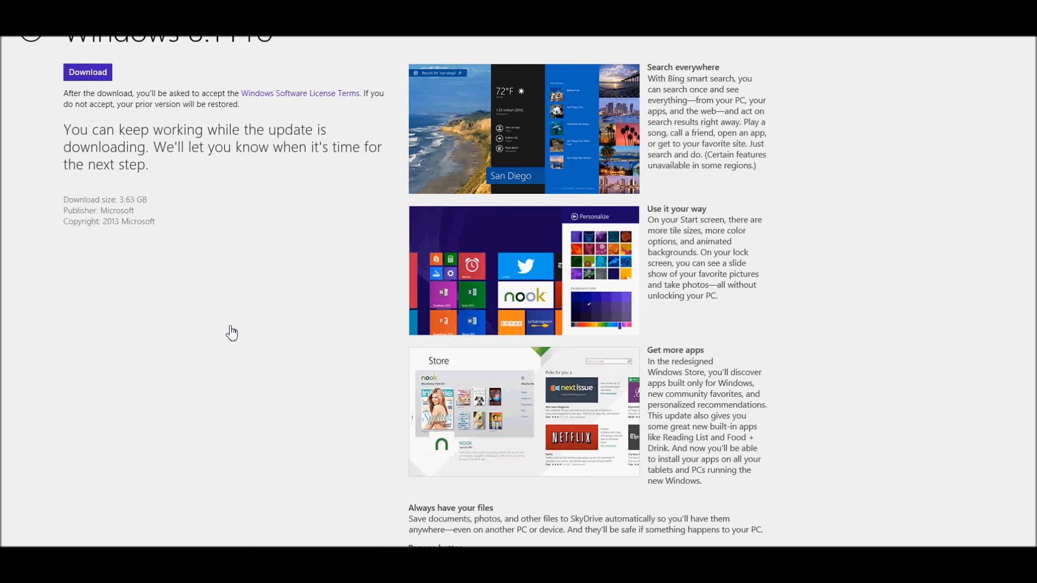
mouse_move(112, 112)
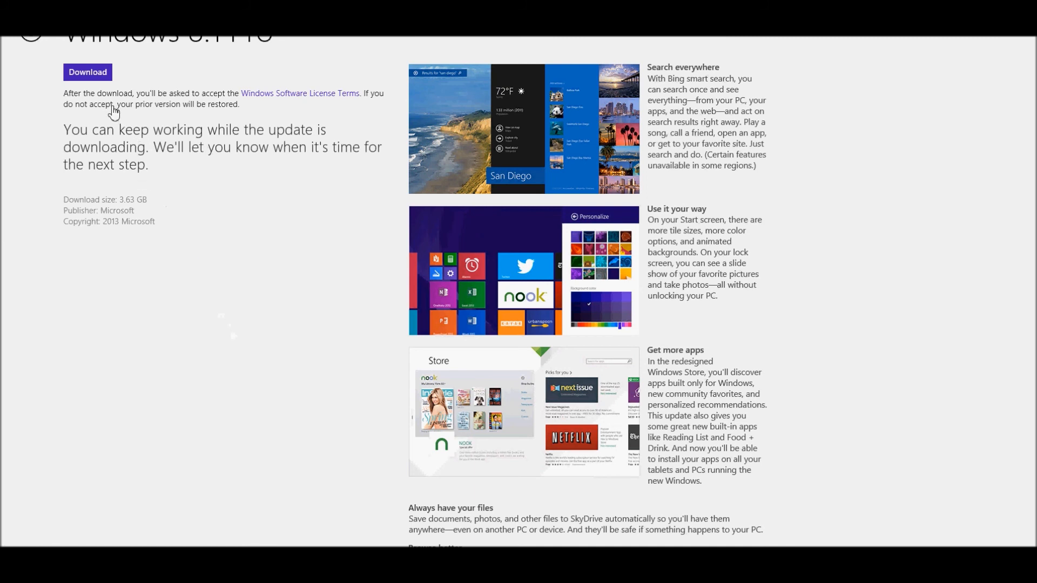
mouse_move(136, 213)
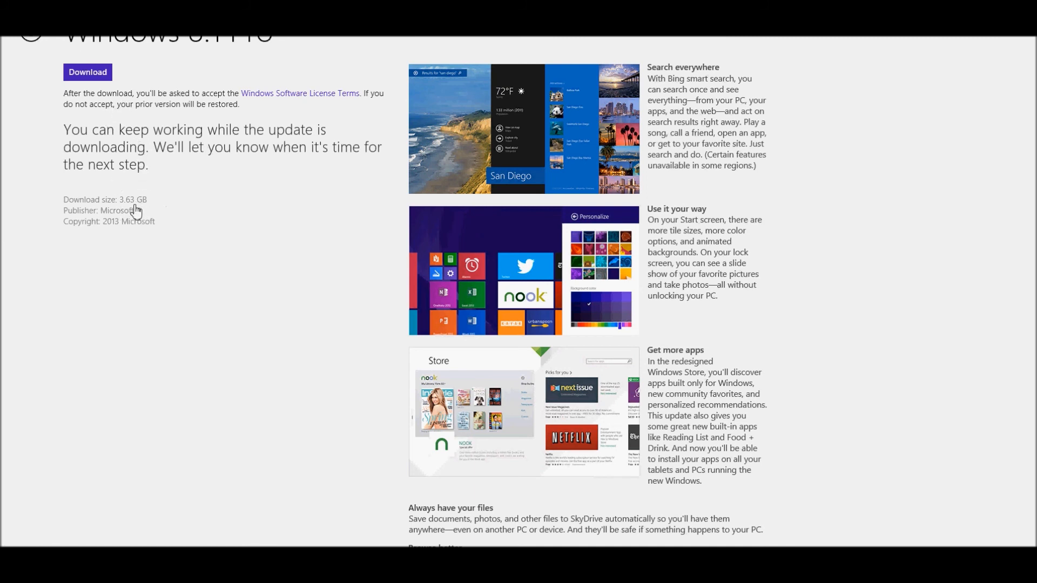
mouse_move(119, 74)
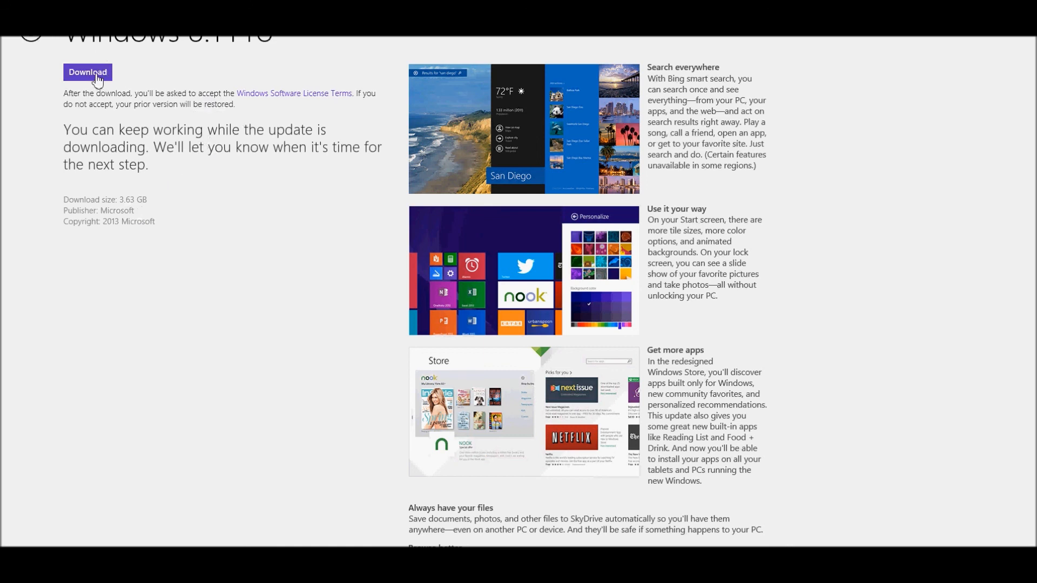
mouse_move(241, 266)
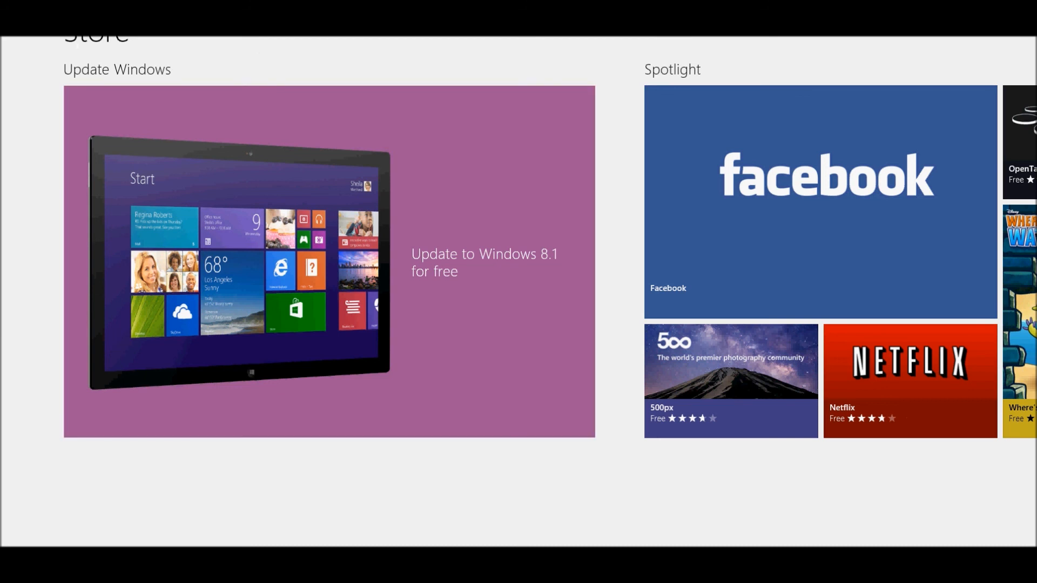
mouse_move(833, 518)
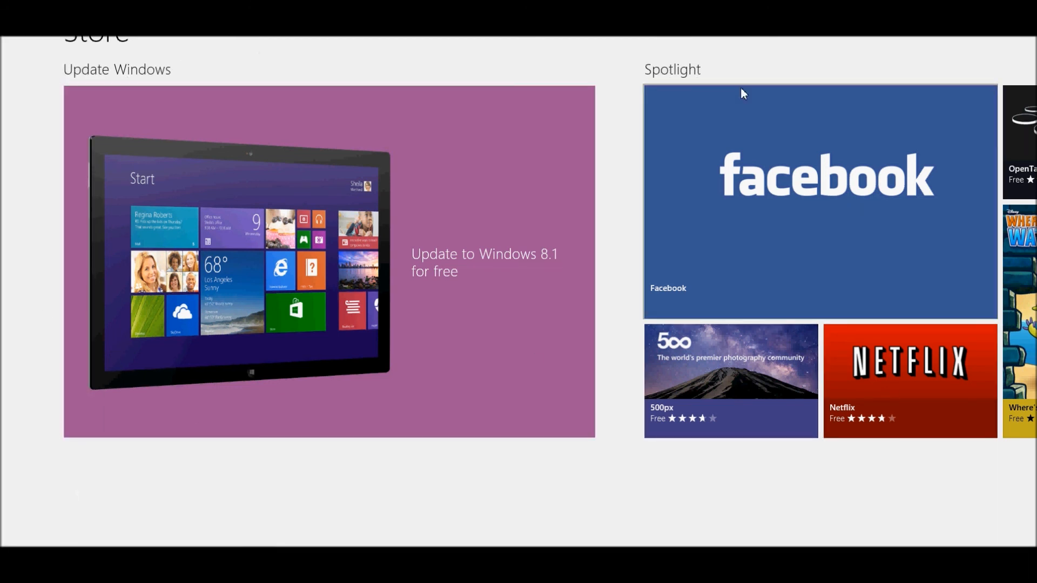
mouse_move(442, 42)
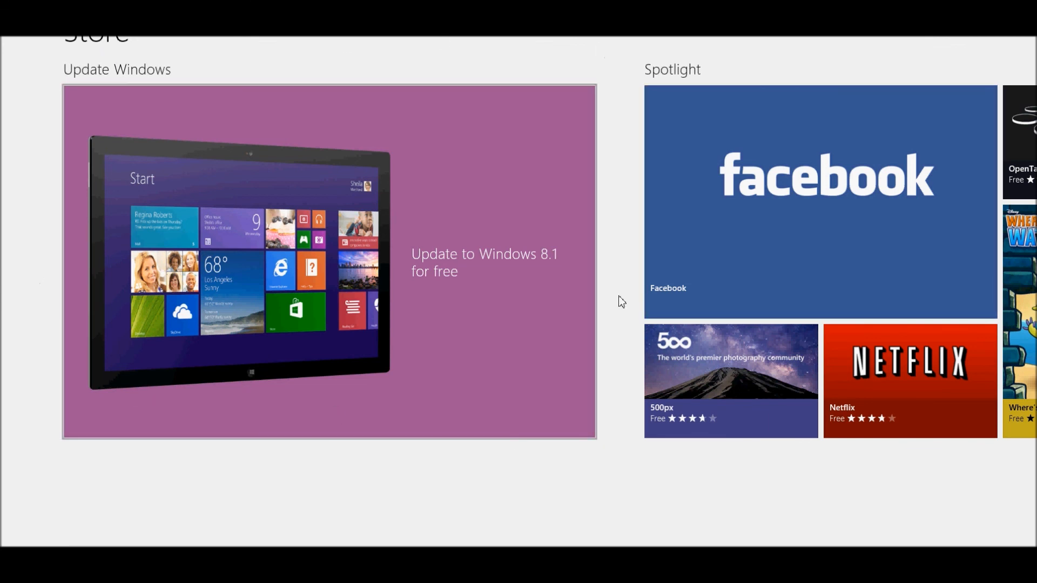
mouse_move(434, 330)
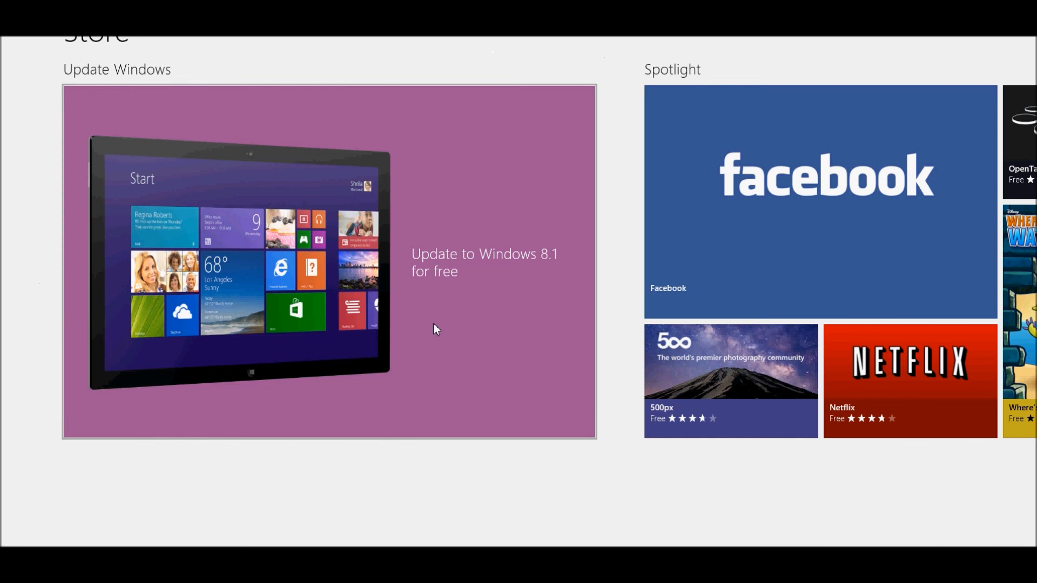
mouse_move(541, 292)
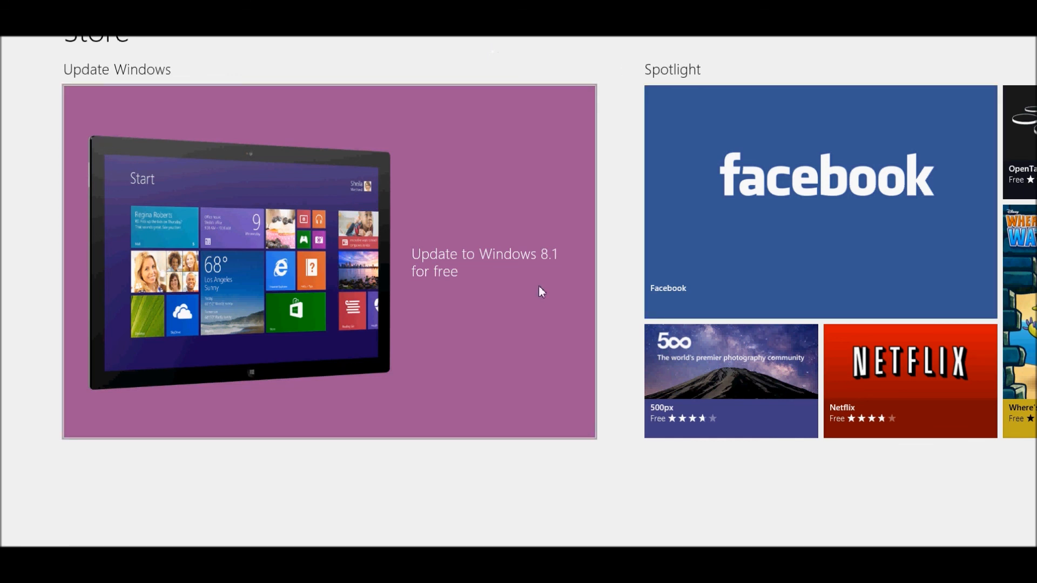
mouse_move(254, 243)
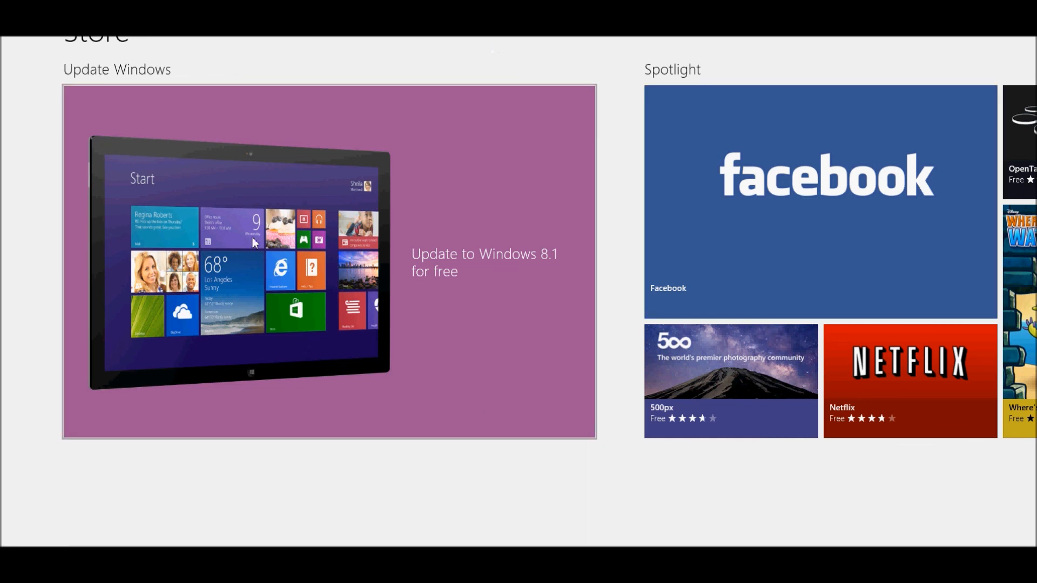
mouse_move(408, 348)
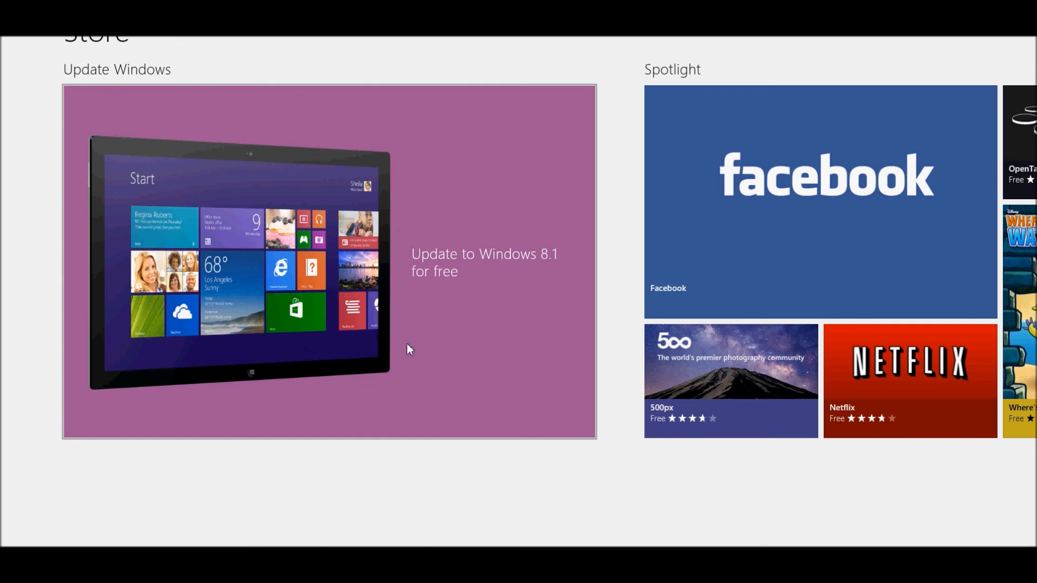
mouse_move(470, 395)
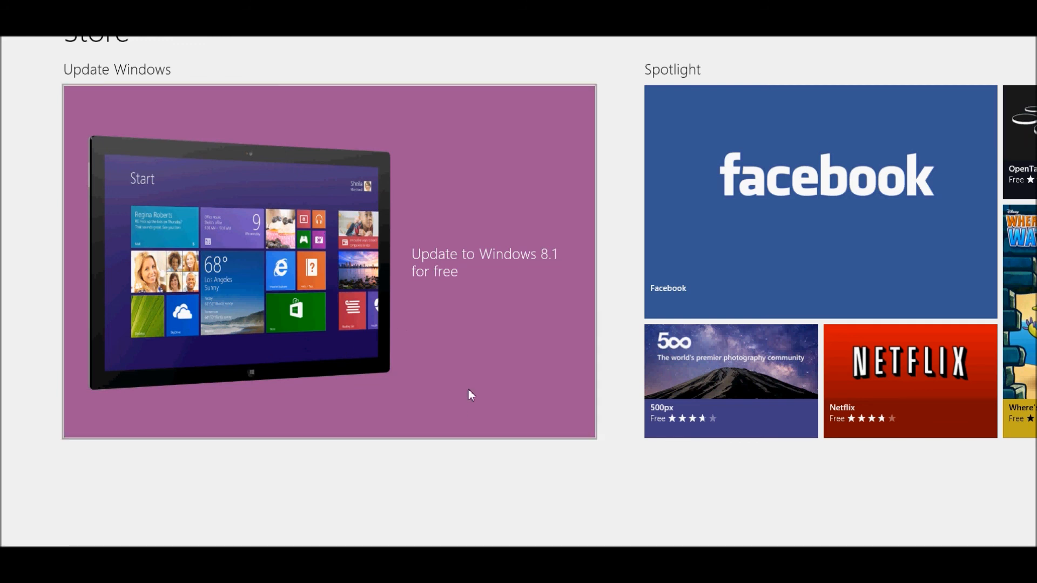